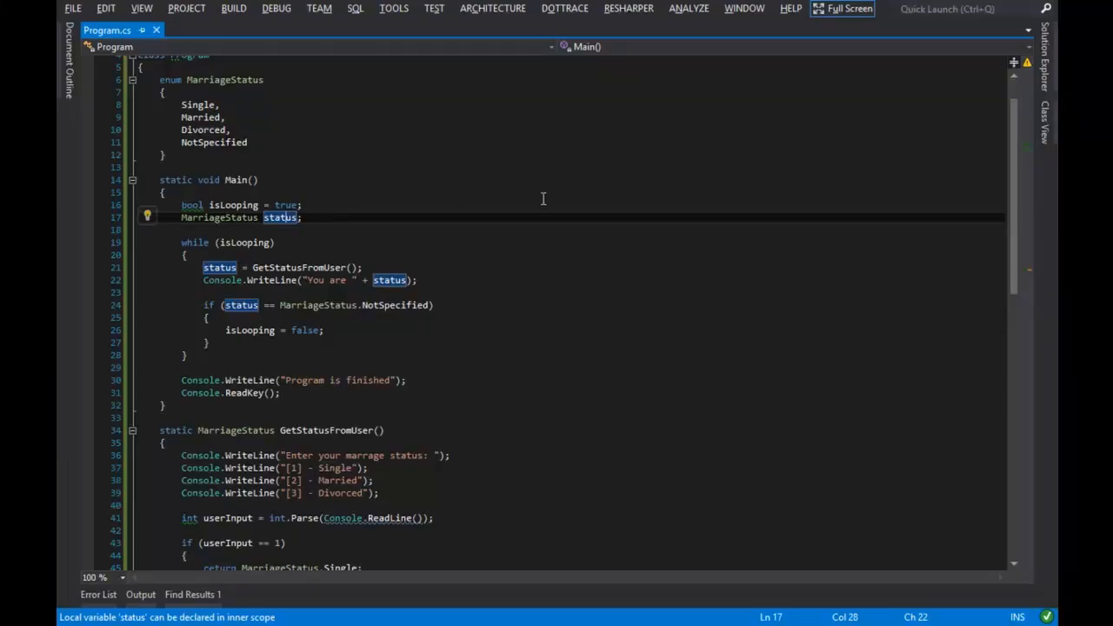
{"action": "mouse_move", "coordinate": [536, 199]}
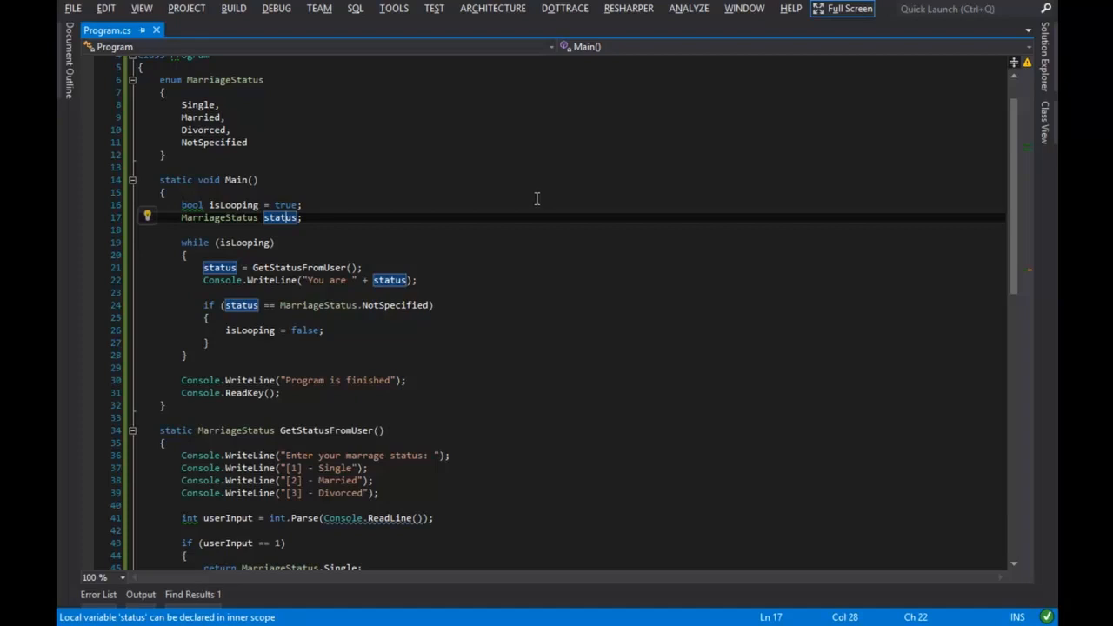
{"action": "mouse_move", "coordinate": [476, 140]}
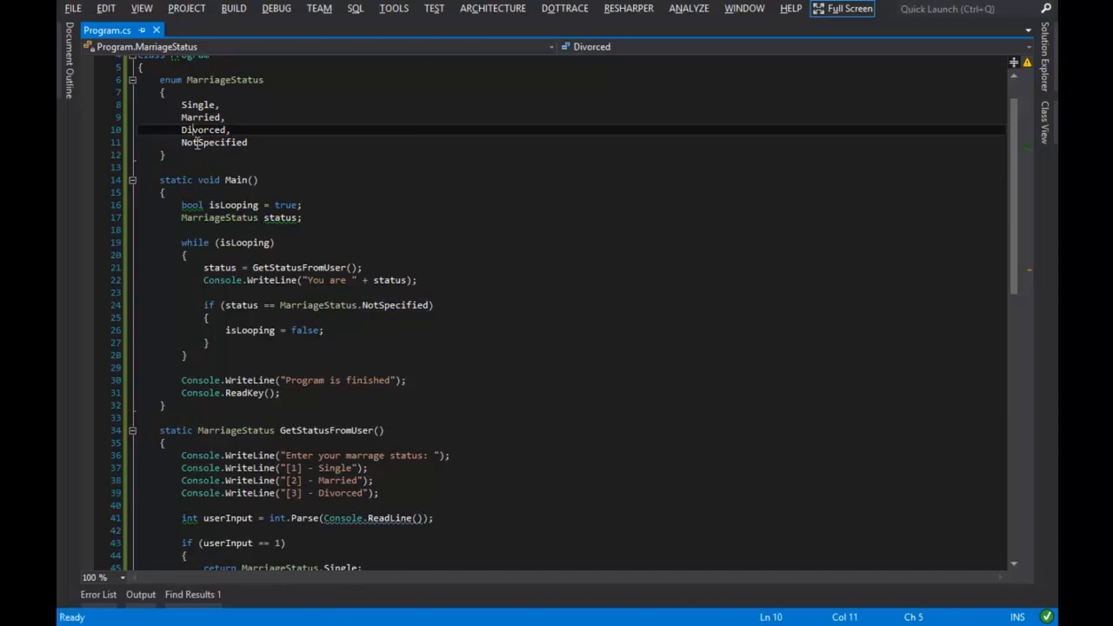
{"action": "double_click", "coordinate": [202, 128]}
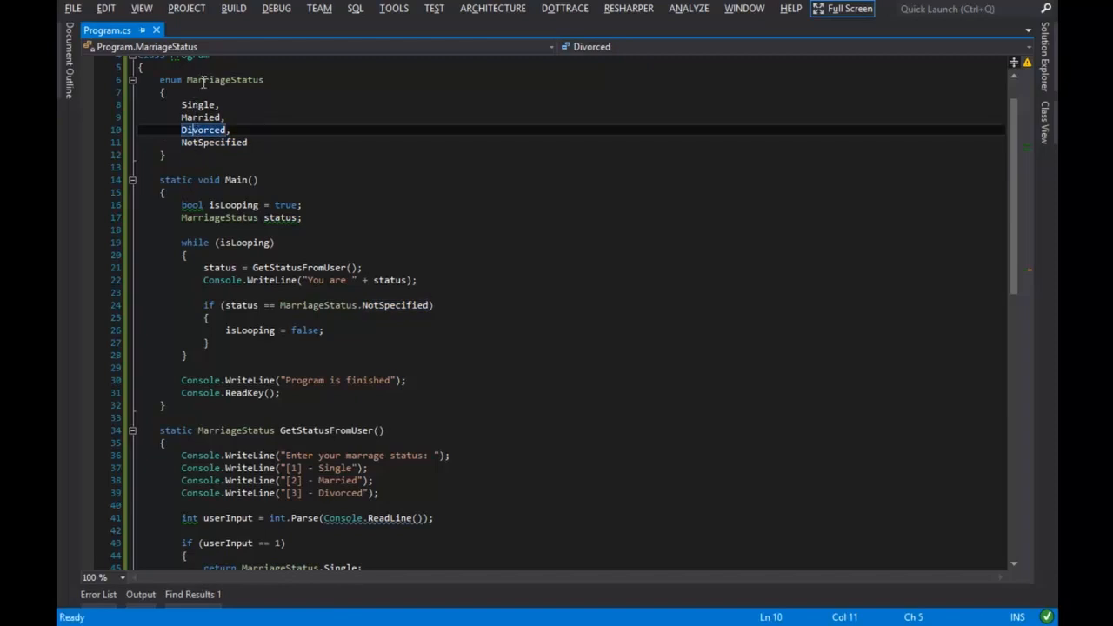
{"action": "mouse_move", "coordinate": [341, 304]}
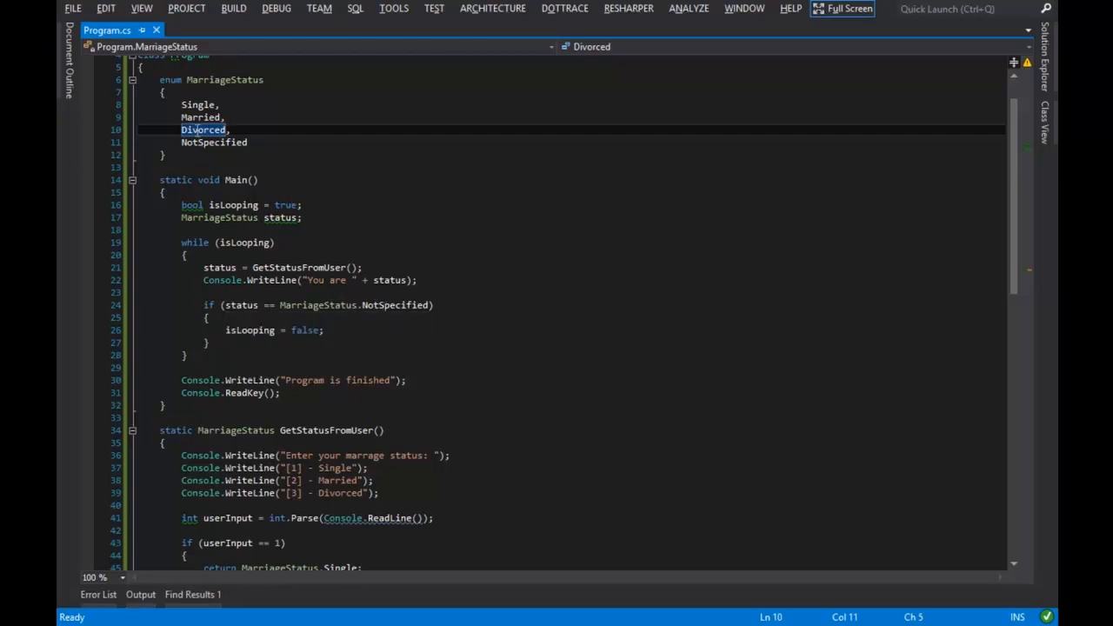
{"action": "left_click", "coordinate": [199, 105]}
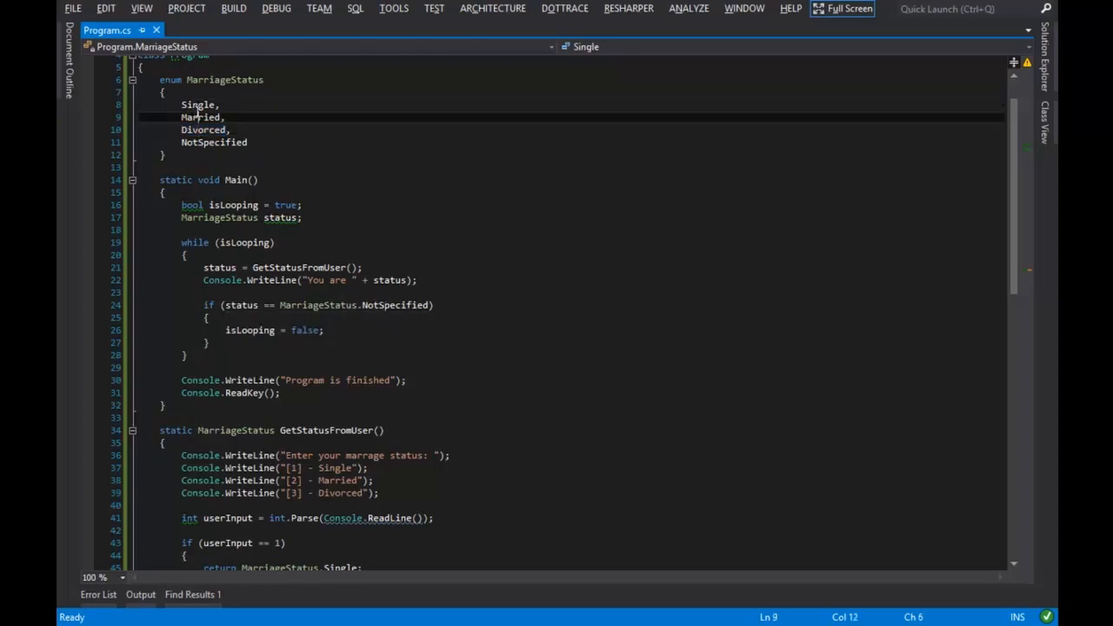
{"action": "left_click", "coordinate": [214, 142]}
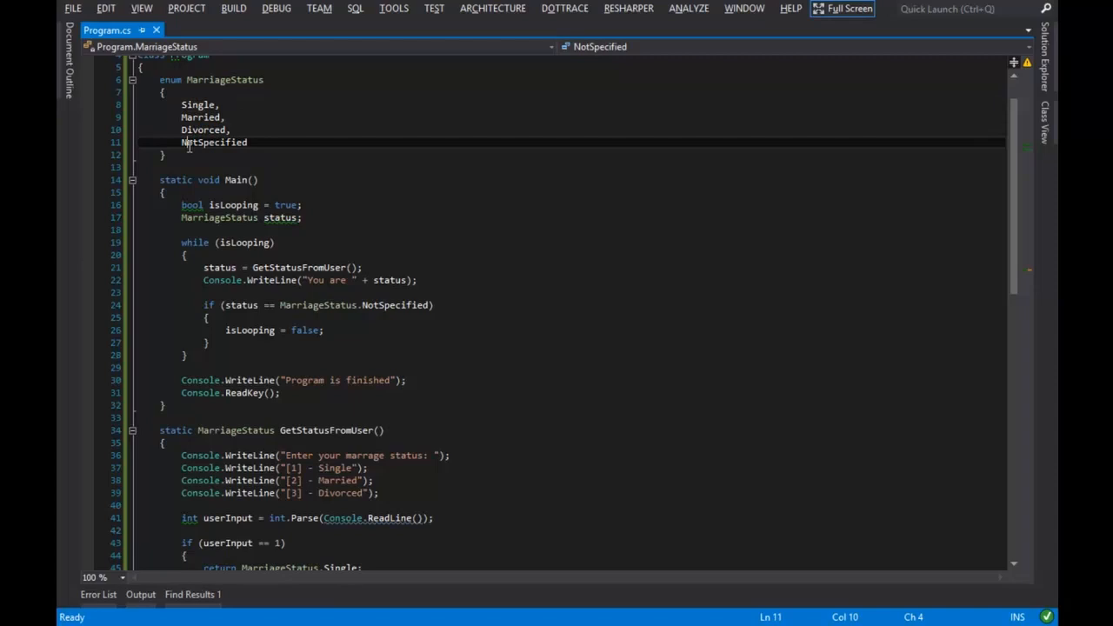
{"action": "left_click", "coordinate": [235, 105]}
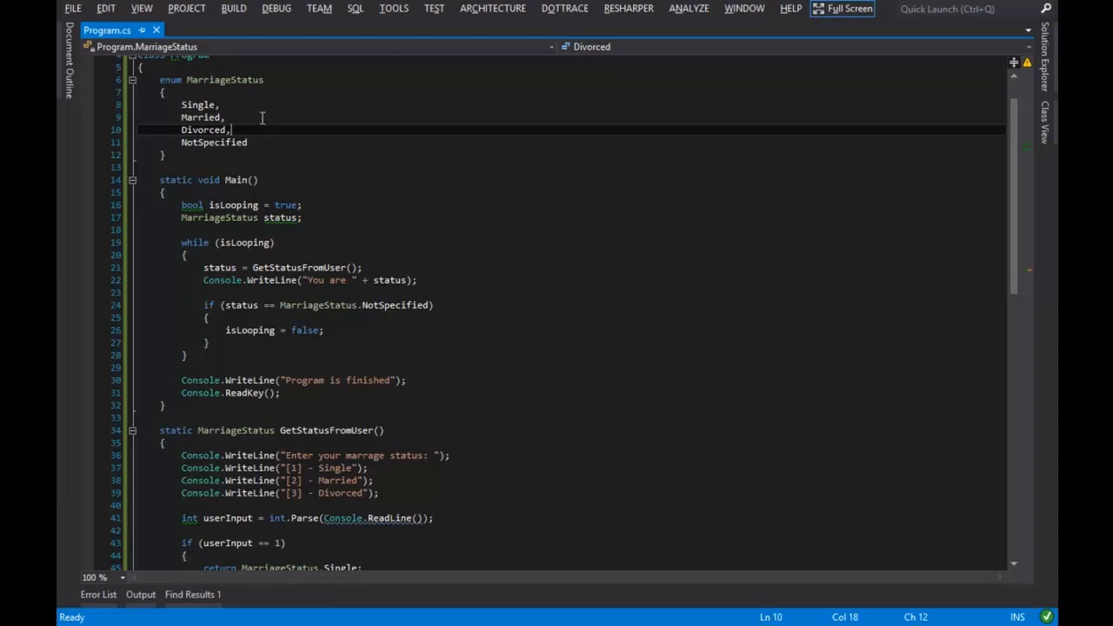
{"action": "scroll", "scroll_direction": "down", "scroll_amount": 3}
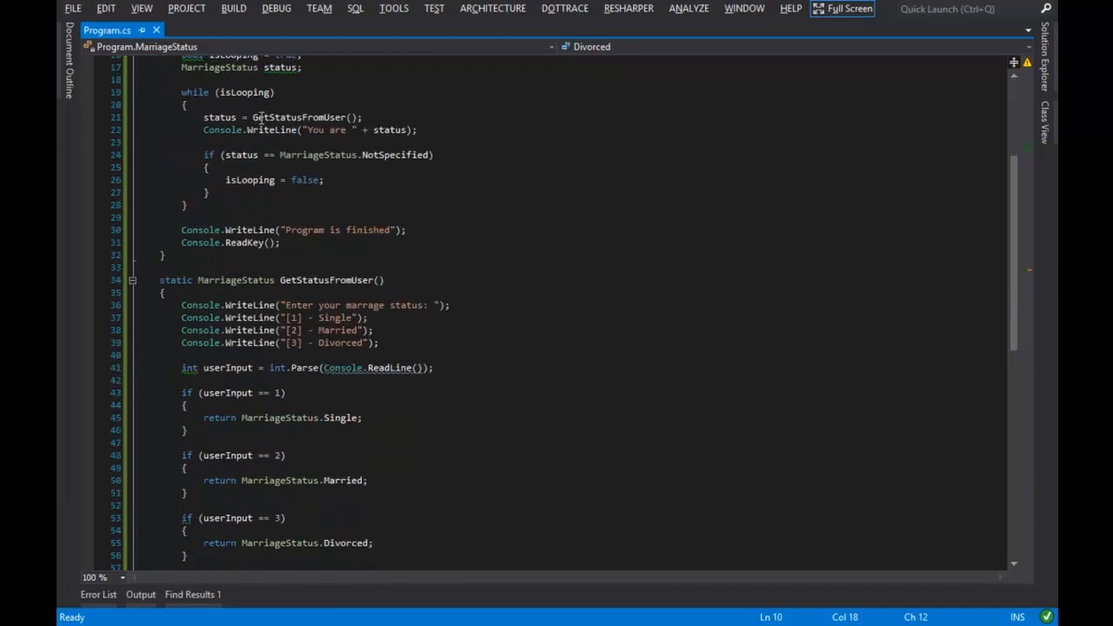
{"action": "scroll", "scroll_direction": "down", "scroll_amount": 3}
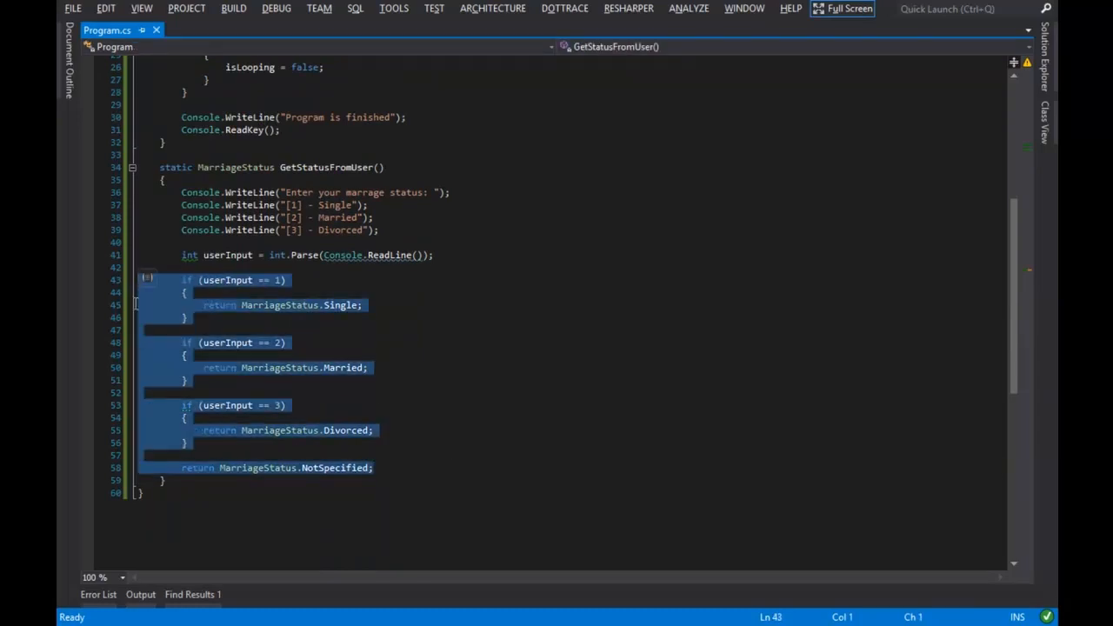
{"action": "mouse_move", "coordinate": [465, 313]}
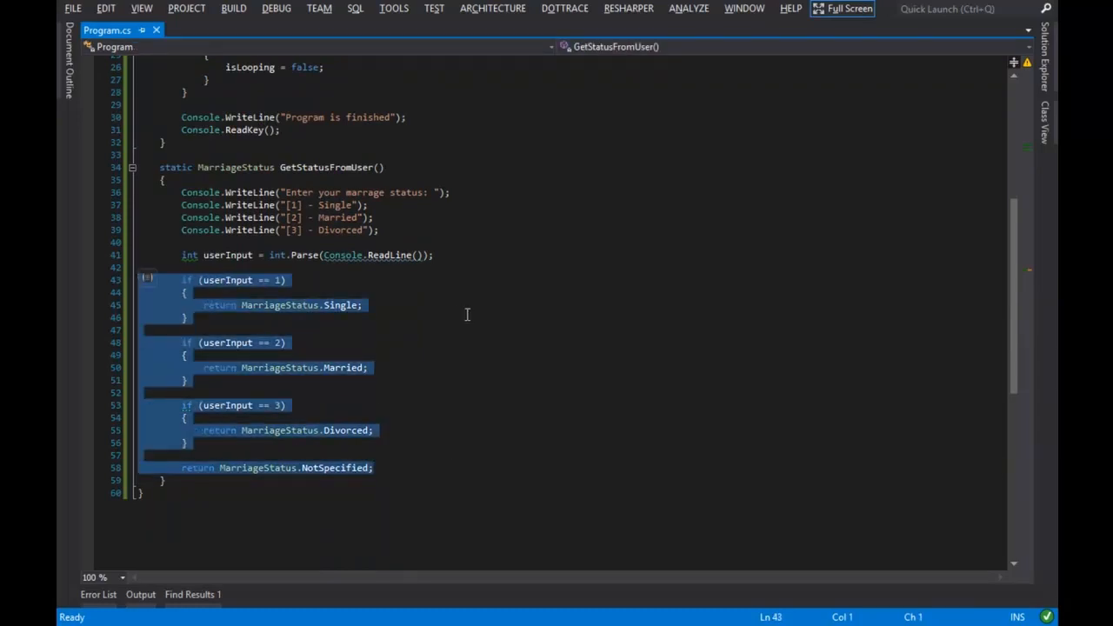
{"action": "mouse_move", "coordinate": [414, 285]}
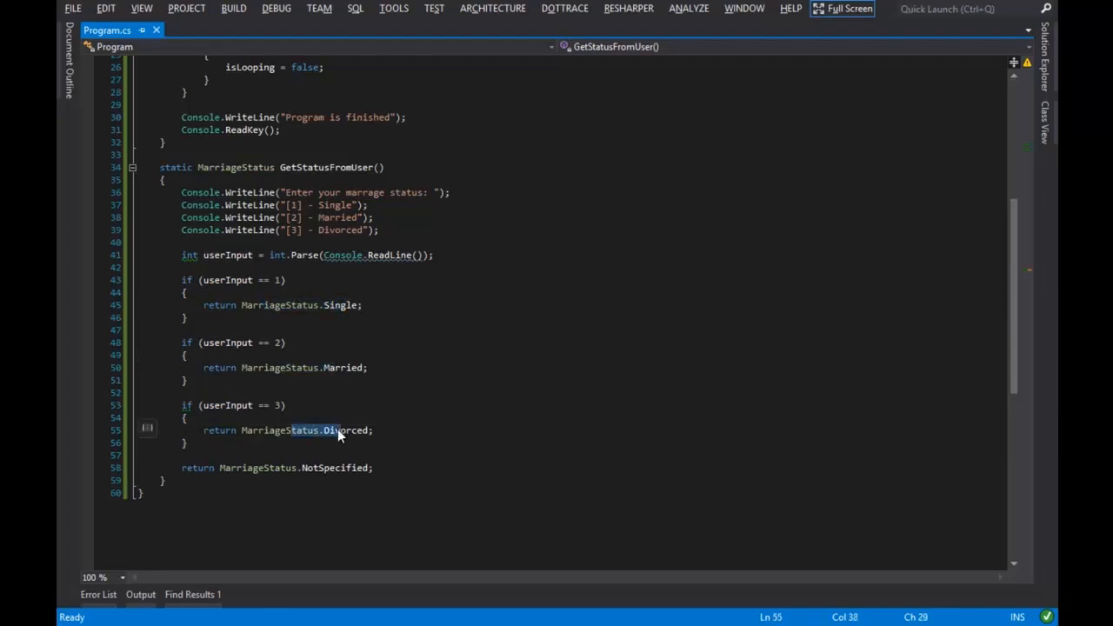
{"action": "left_click", "coordinate": [421, 417]}
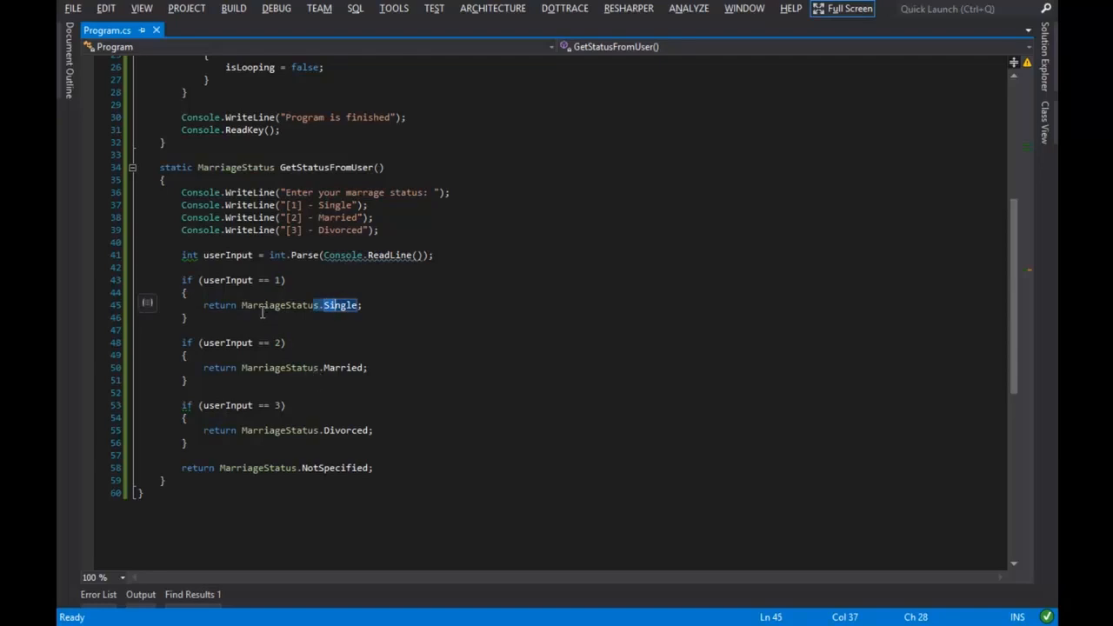
{"action": "left_click", "coordinate": [247, 304]}
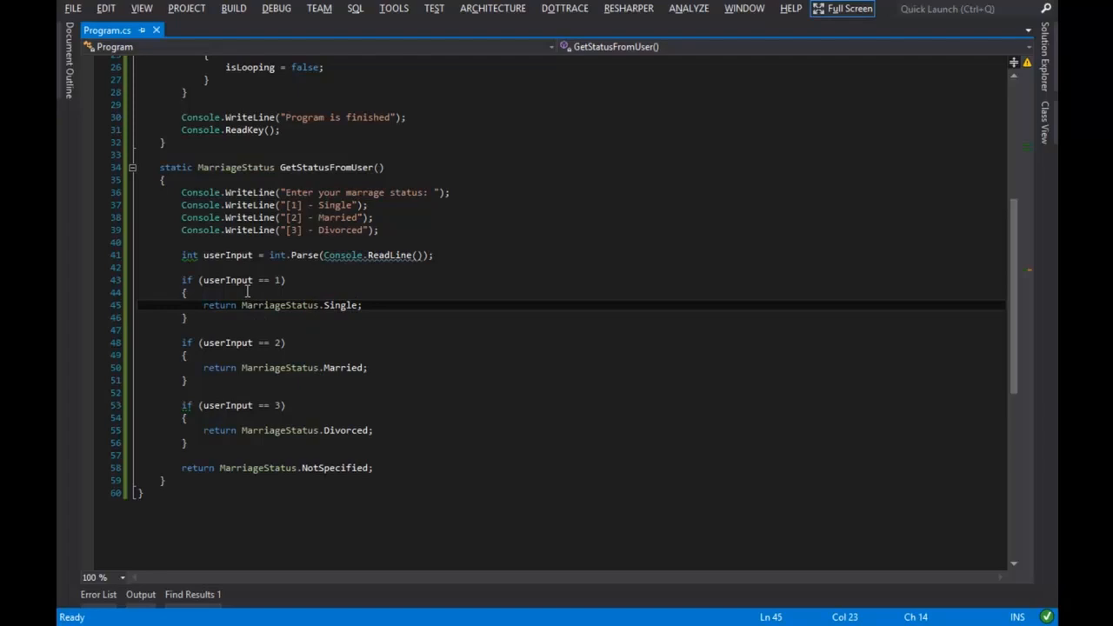
{"action": "left_click", "coordinate": [184, 292]}
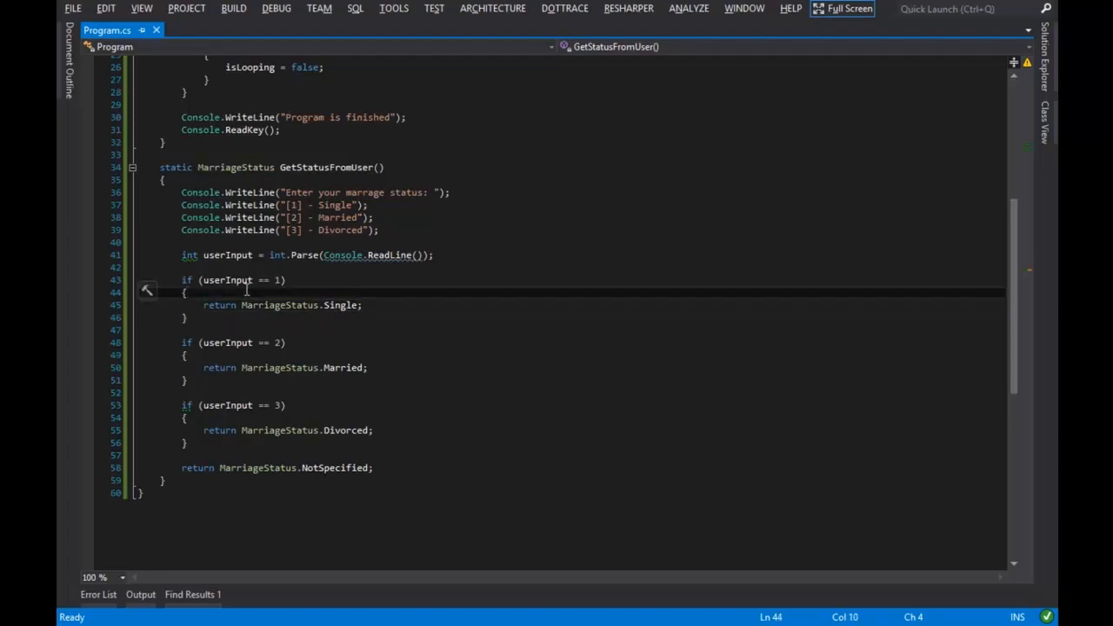
{"action": "scroll", "scroll_direction": "up", "scroll_amount": 3}
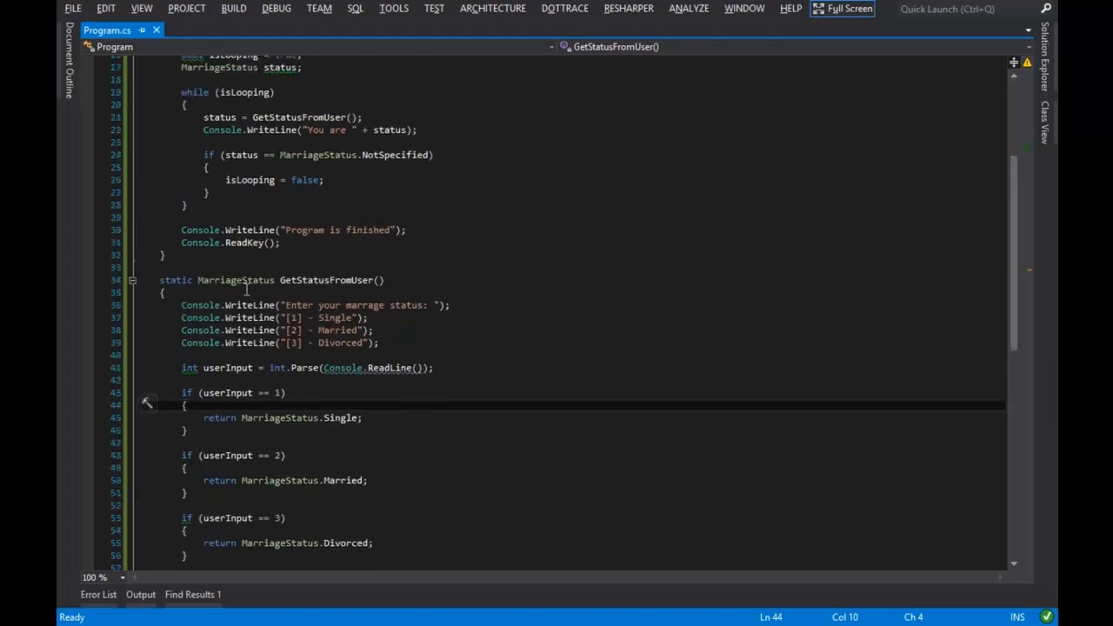